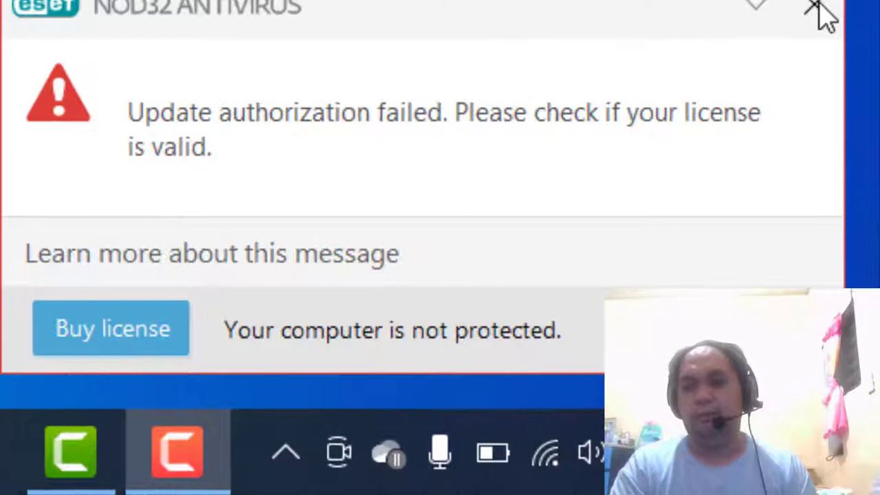
Step: Close the ESET NOD32 'Update authorization failed' license warning
left_click(810, 7)
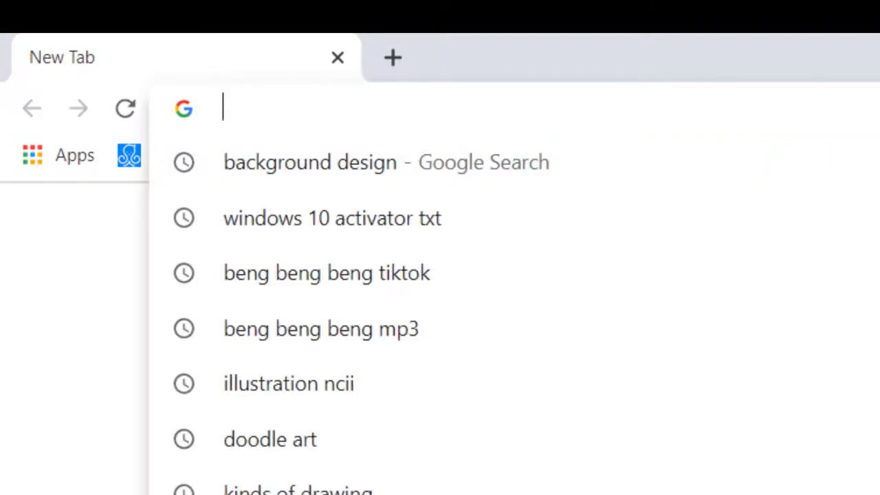
Step: Load the Outlook website from the Chrome address bar
type("outlook")
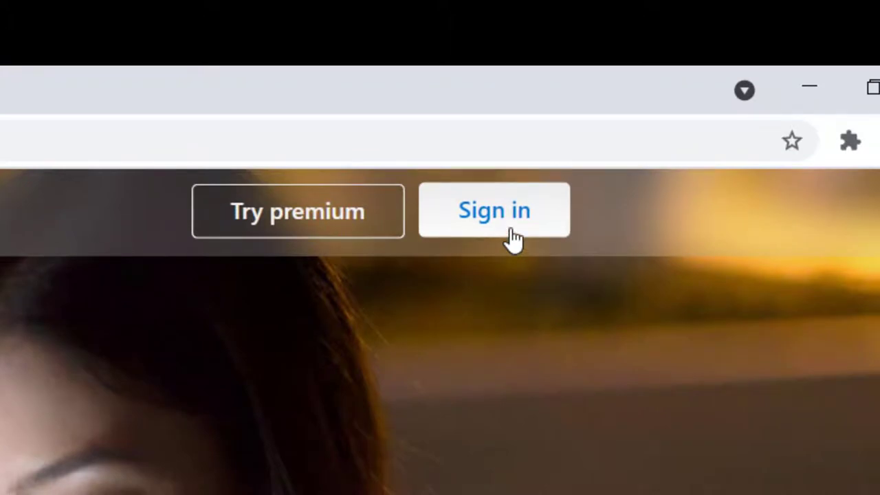
left_click(494, 210)
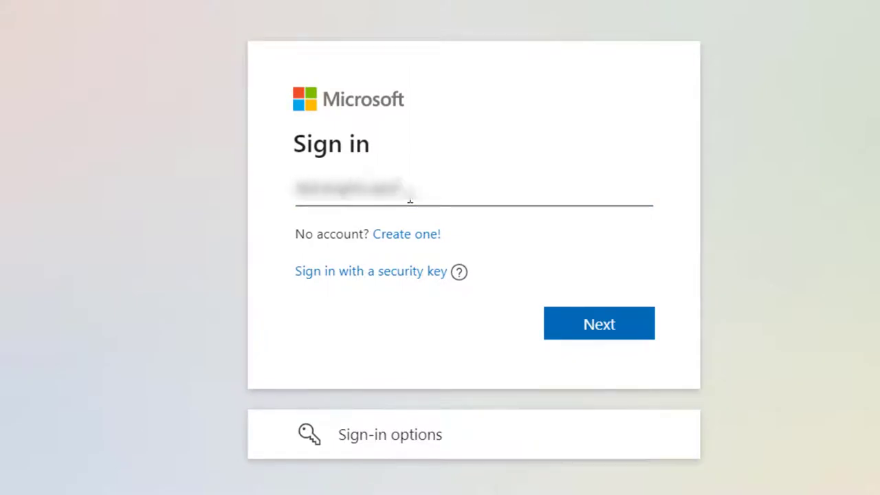
type("@")
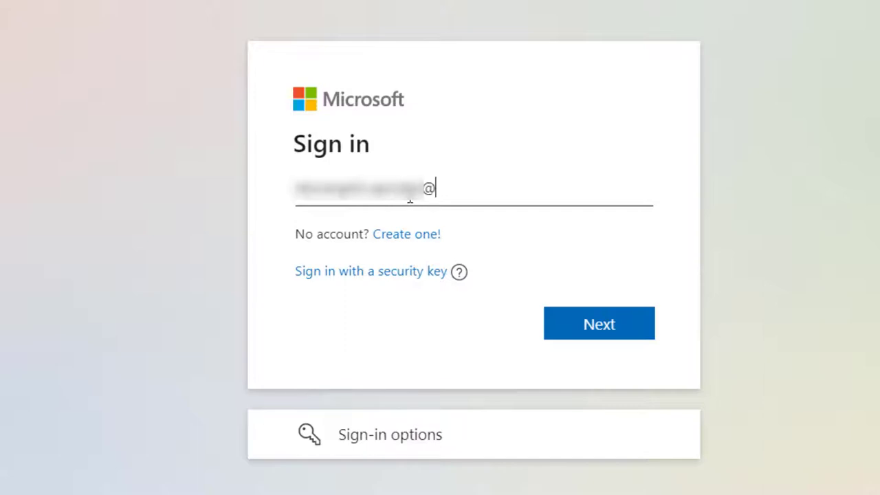
type("ncr")
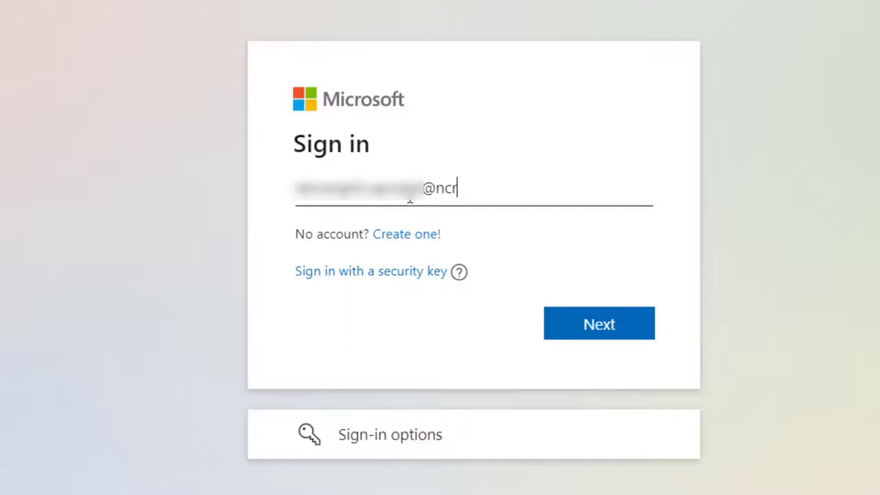
type("2.deped.gov.ph")
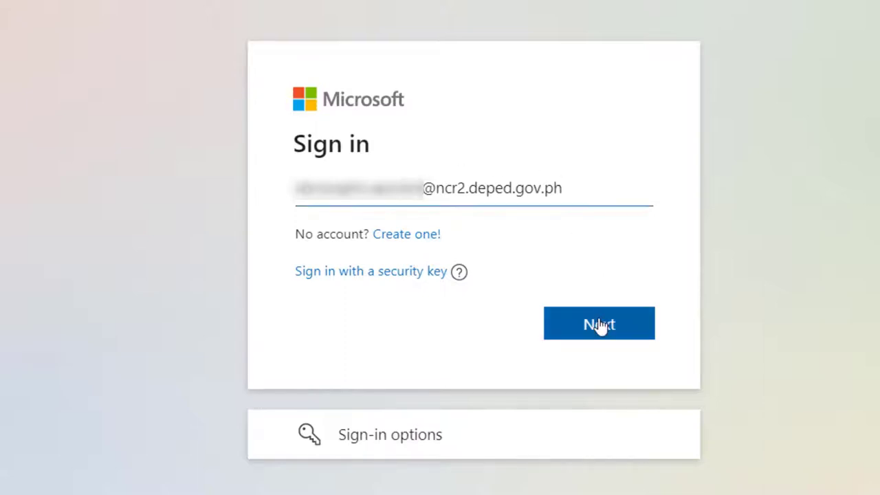
left_click(599, 323)
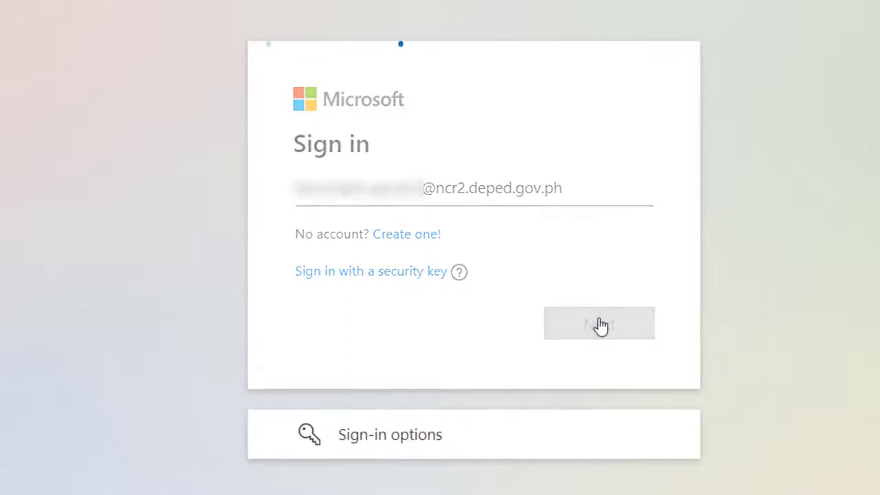
left_click(599, 324)
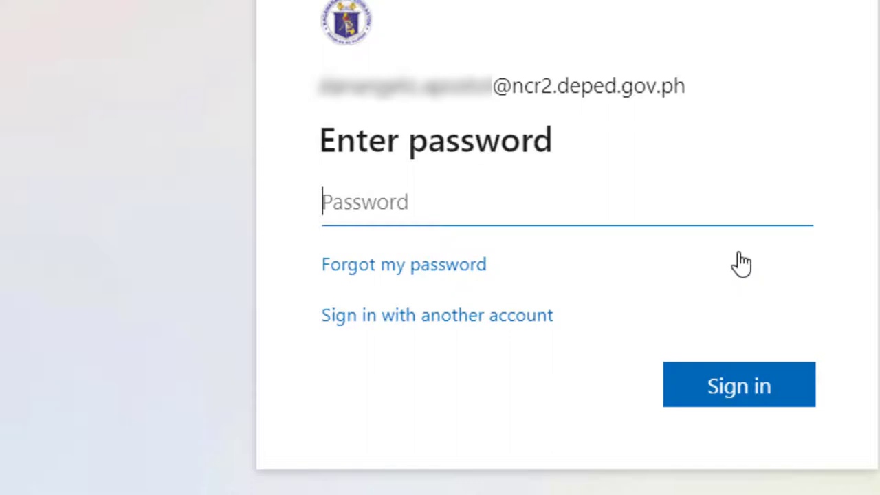
mouse_move(433, 255)
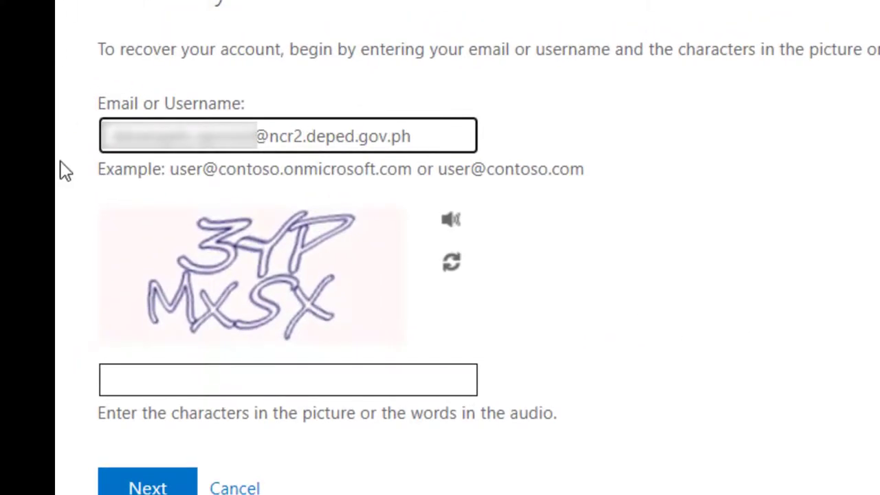
mouse_move(84, 67)
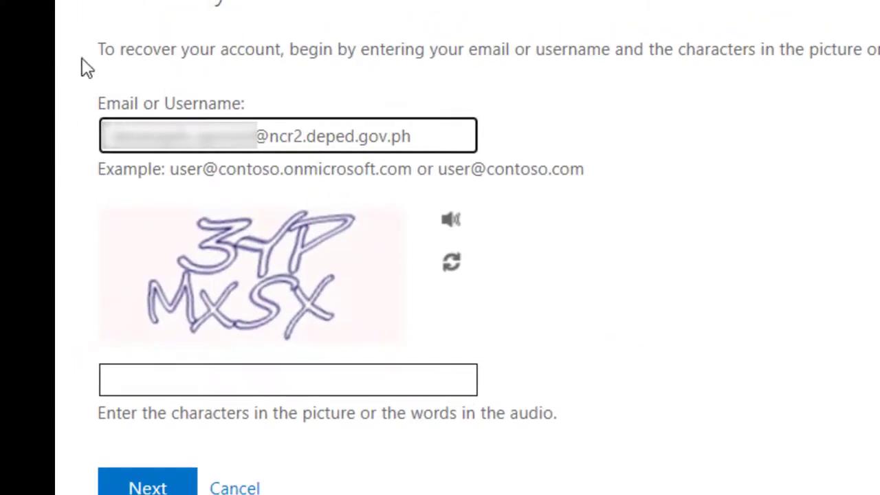
mouse_move(428, 146)
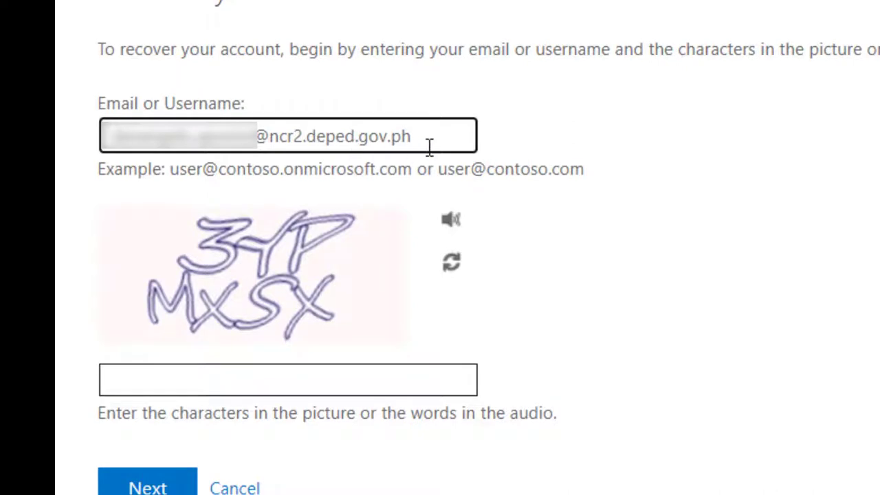
mouse_move(242, 349)
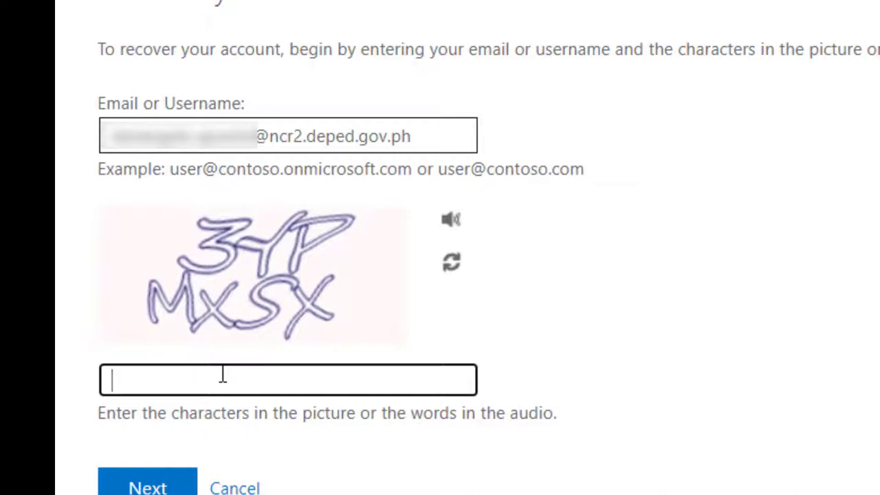
Step: Enter the captcha characters 3YPMXSX and submit the recovery request
type("3")
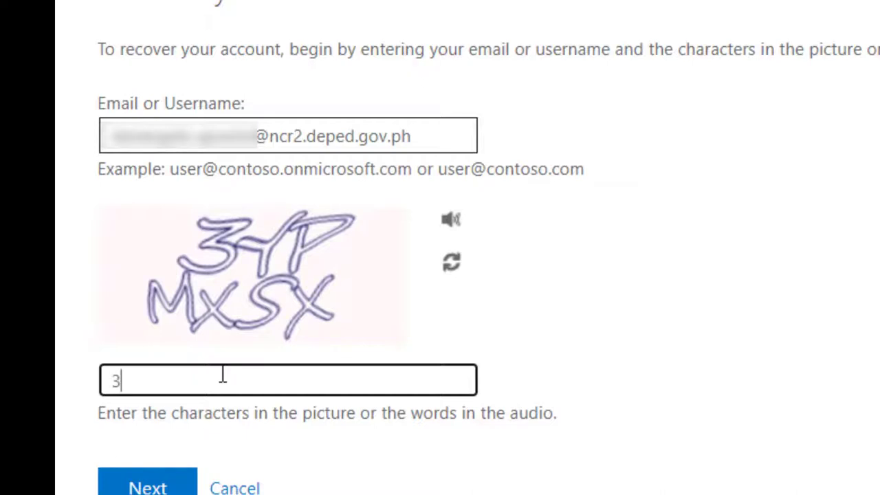
type("YPM")
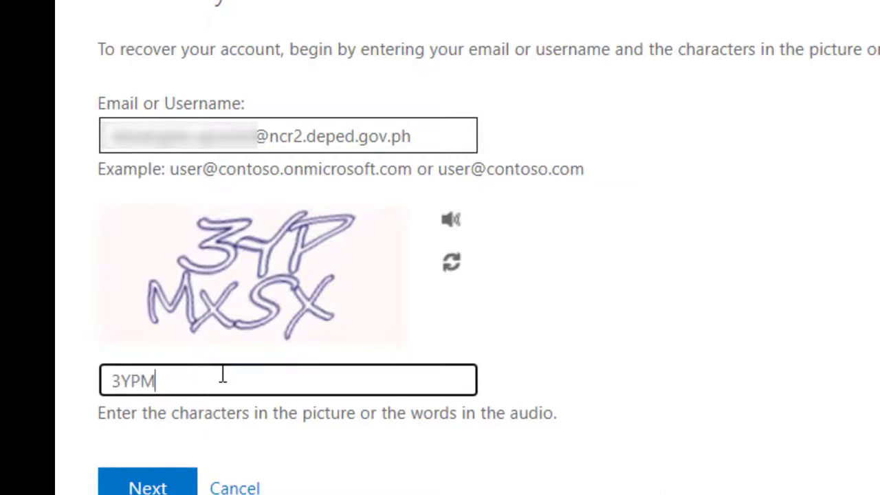
type("X")
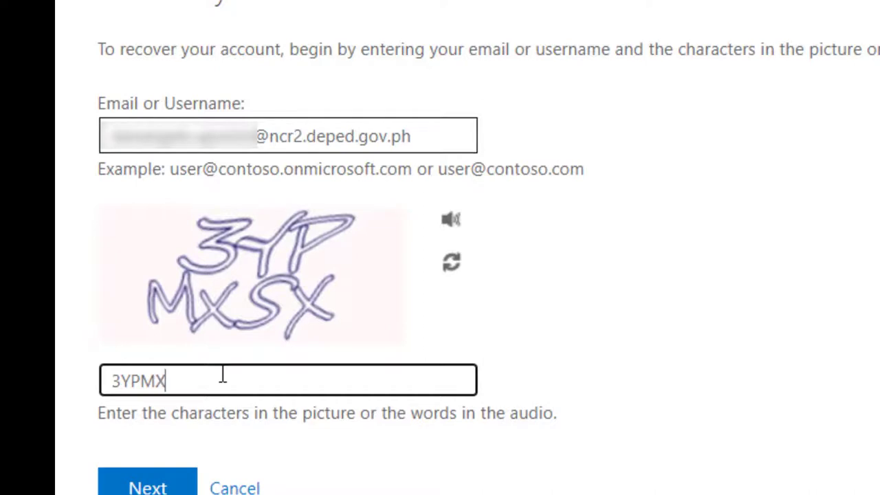
type("SX")
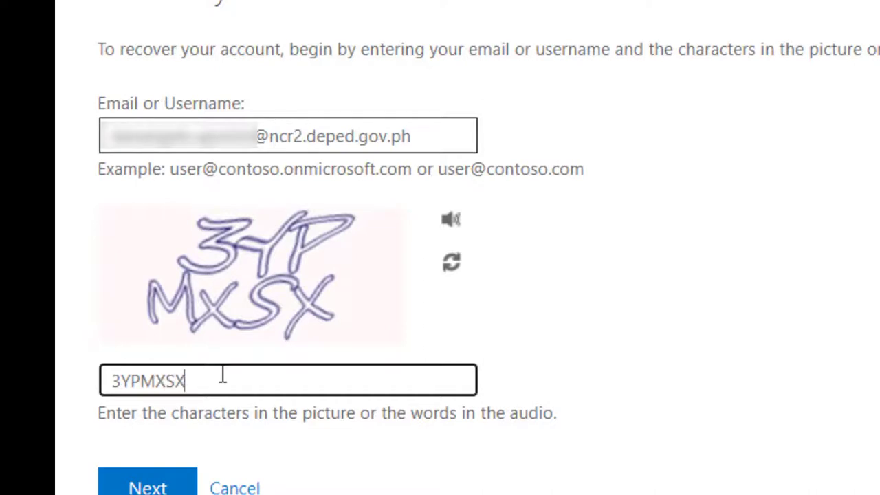
left_click(147, 487)
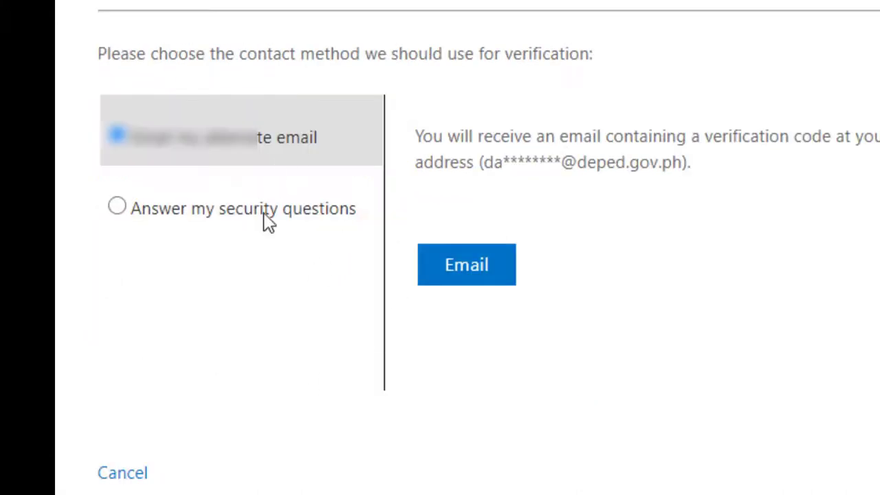
Step: Choose 'Email my alternate email' and send the verification code
left_click(119, 136)
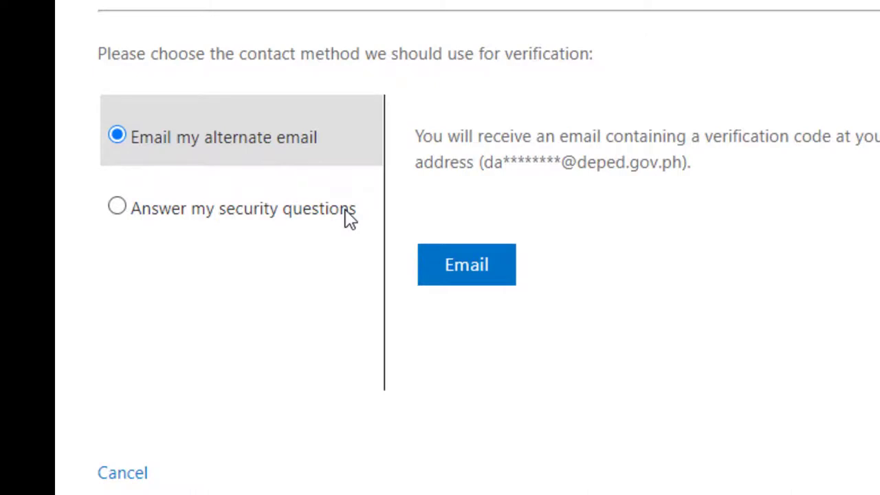
mouse_move(180, 28)
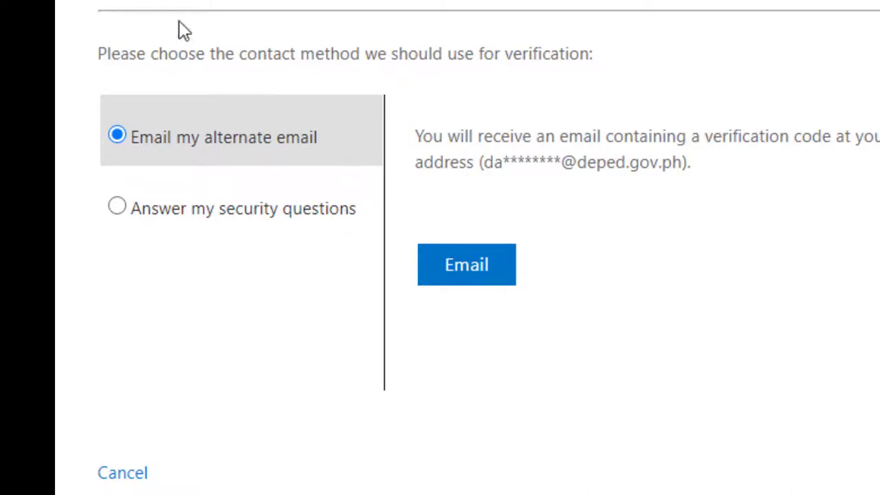
mouse_move(353, 157)
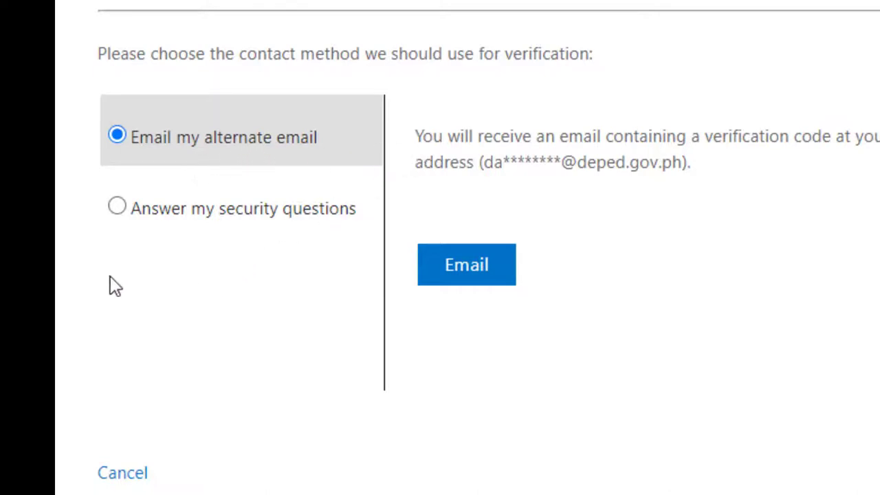
mouse_move(241, 240)
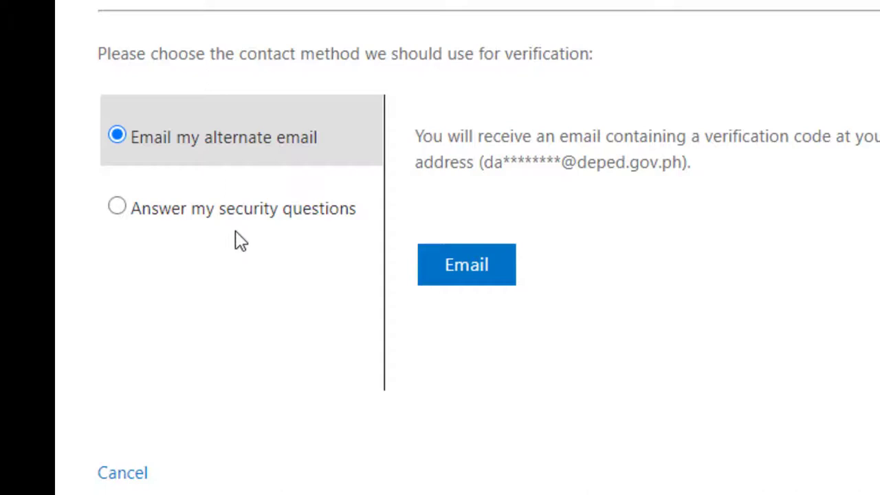
mouse_move(537, 225)
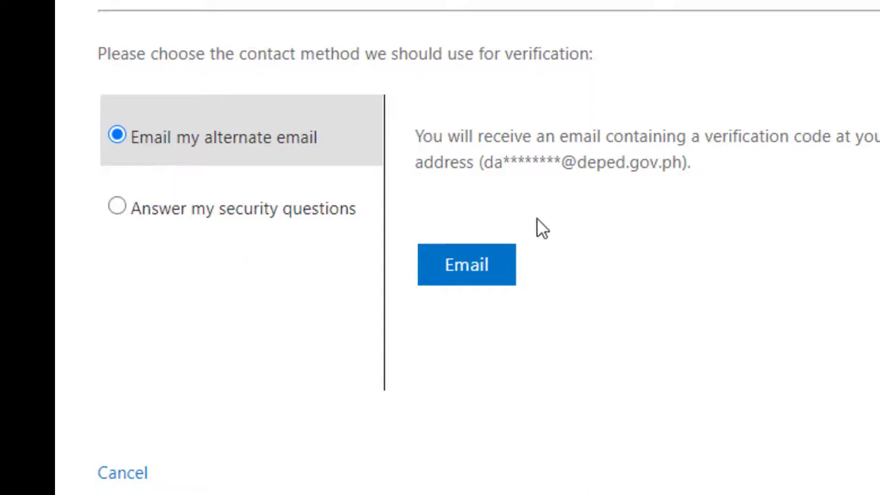
mouse_move(576, 186)
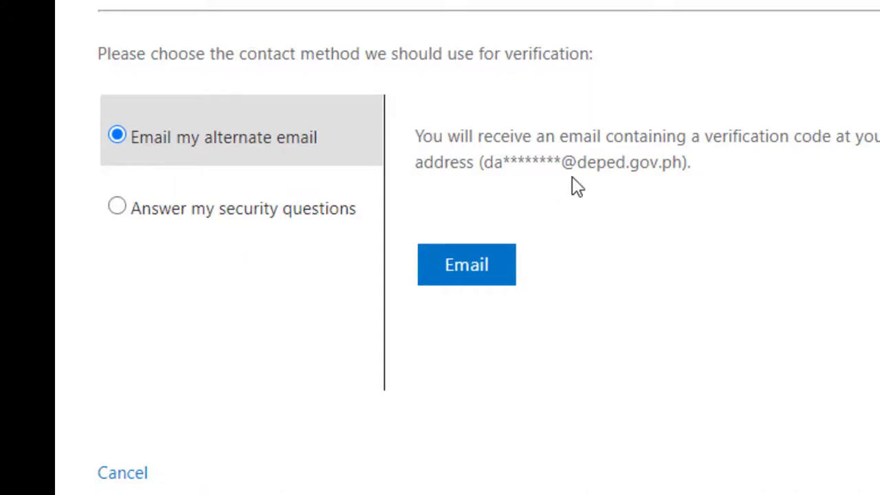
mouse_move(671, 191)
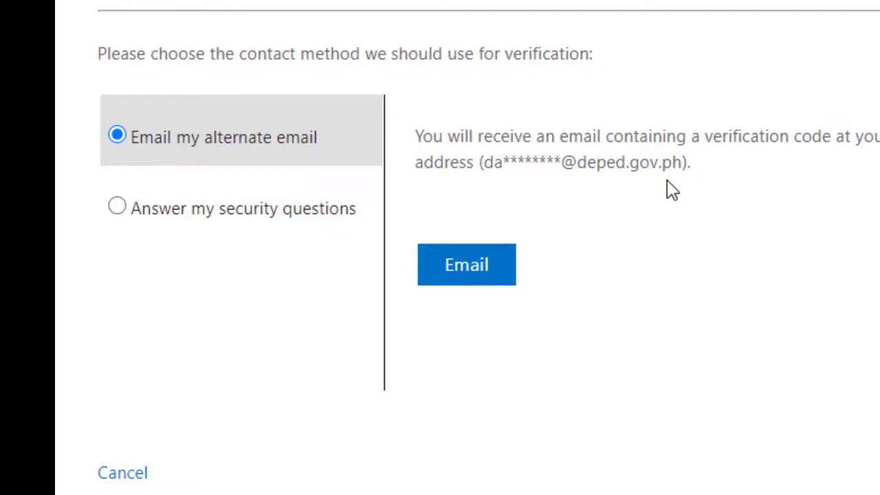
mouse_move(646, 193)
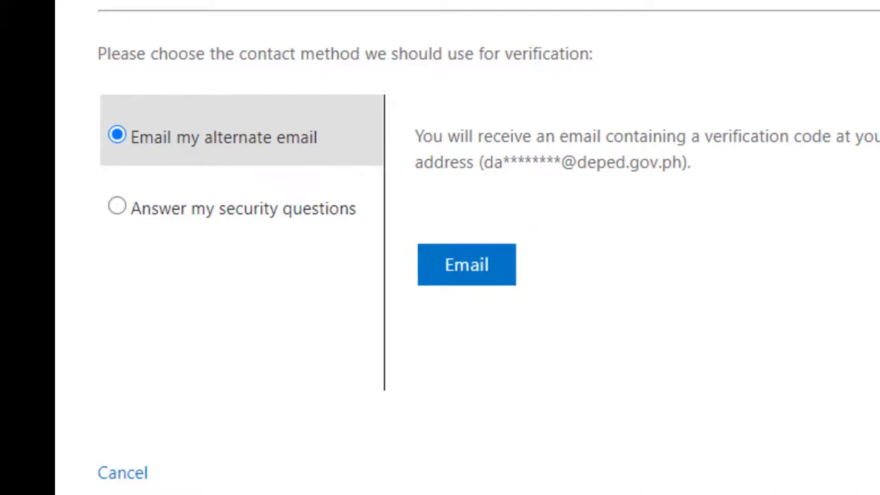
left_click(687, 79)
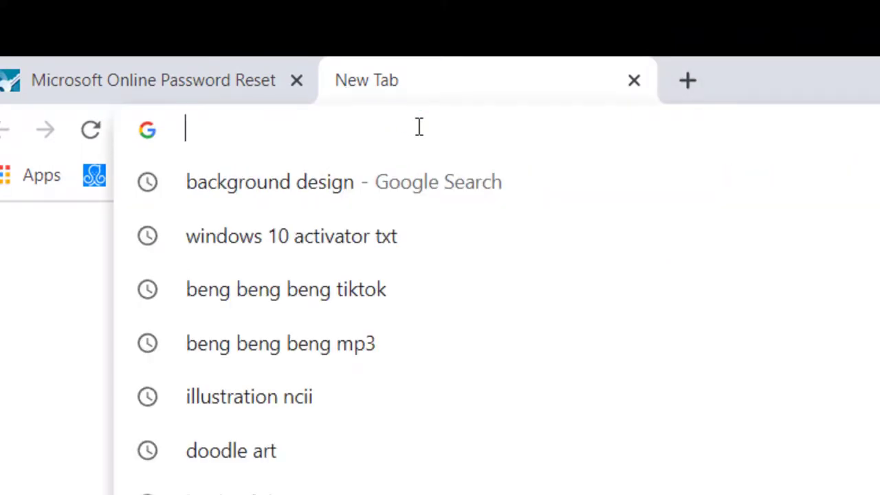
Step: Go to Gmail and open the signed-in accounts list to switch accounts
type("g")
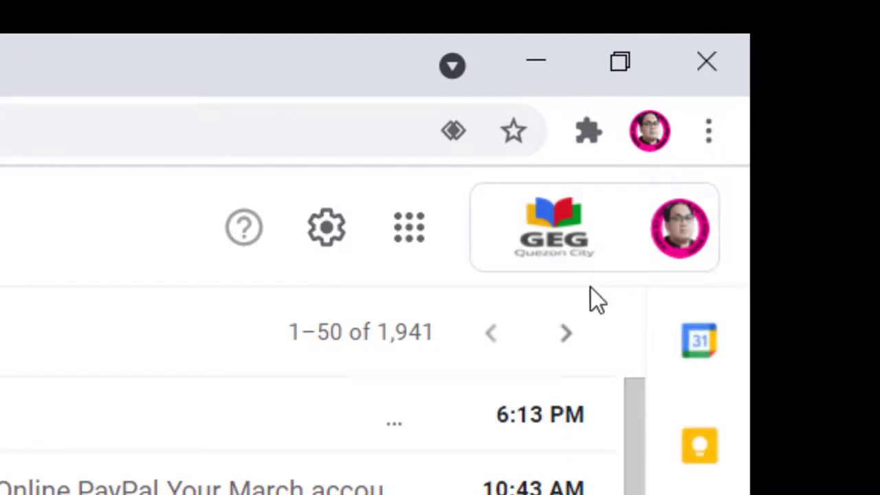
mouse_move(679, 230)
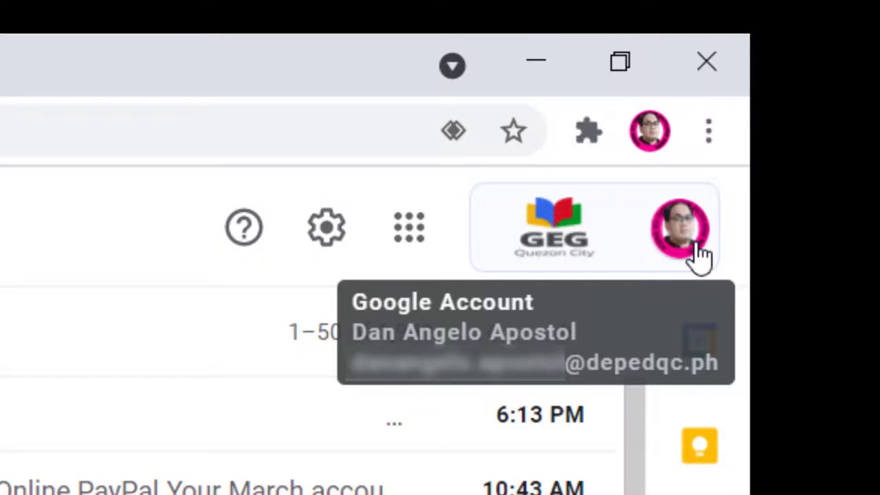
left_click(680, 228)
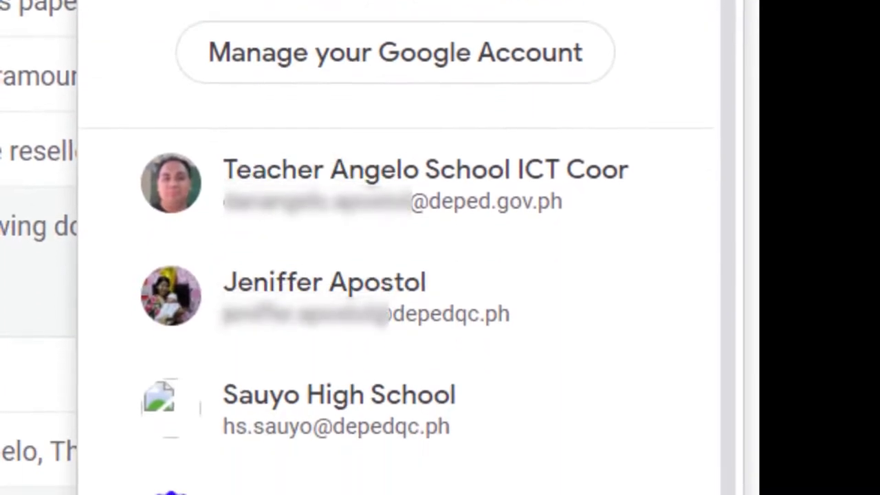
mouse_move(478, 224)
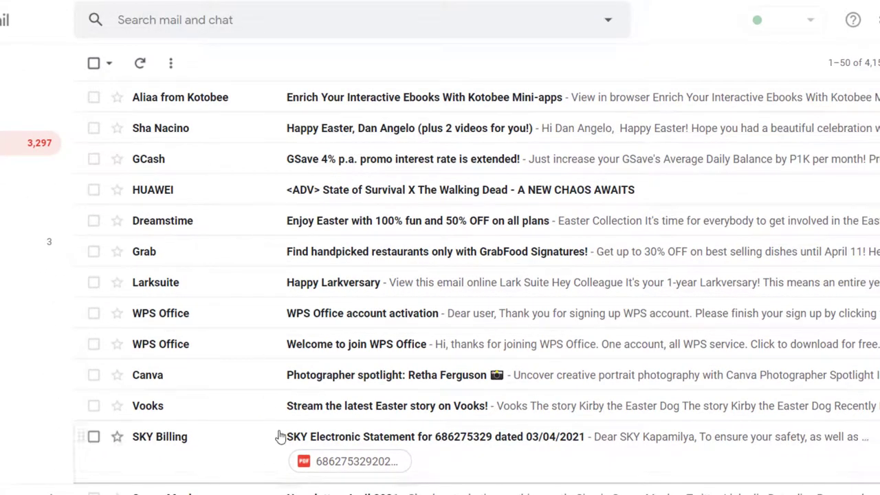
mouse_move(394, 297)
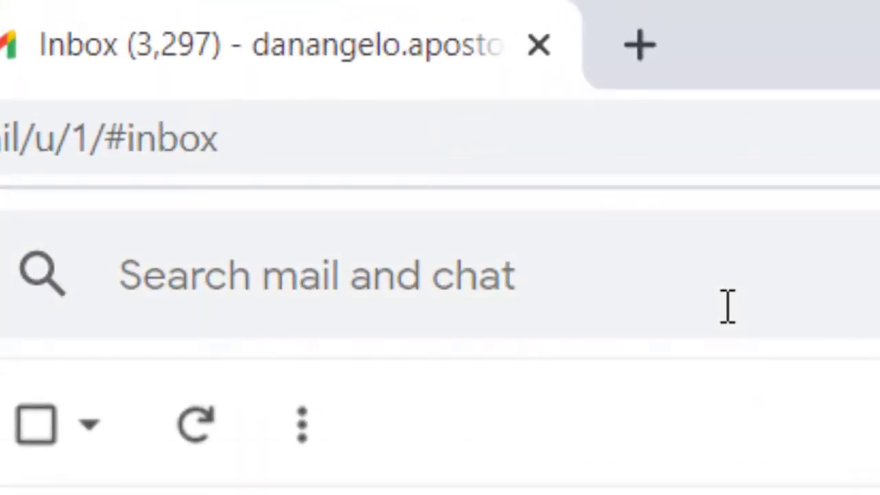
Step: Search Gmail for 'ncr2' to find the Microsoft password reset email
type("d")
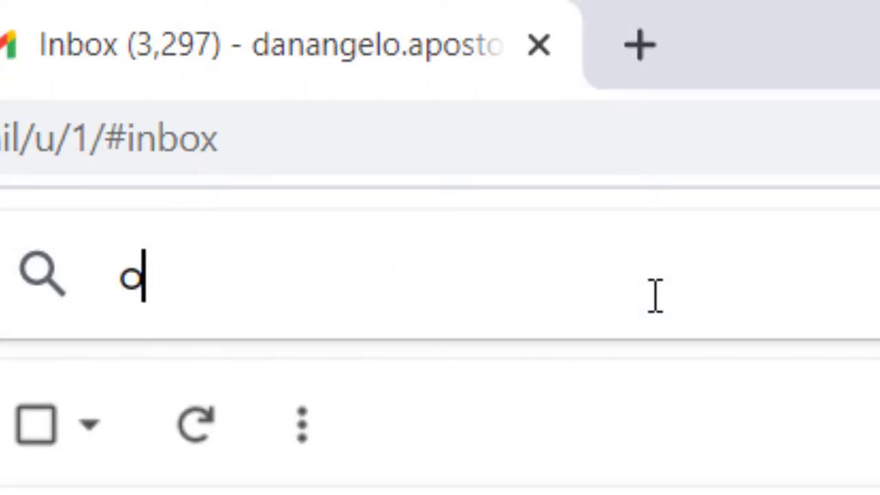
type("utloo")
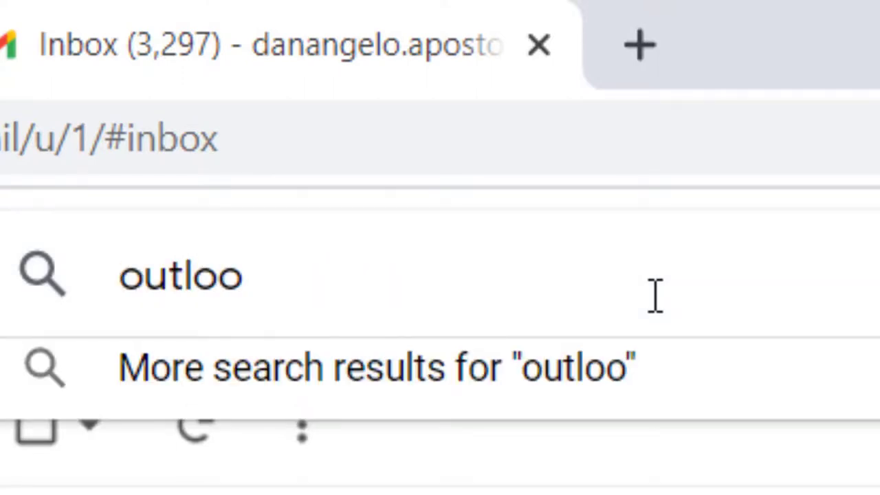
type("ncr2")
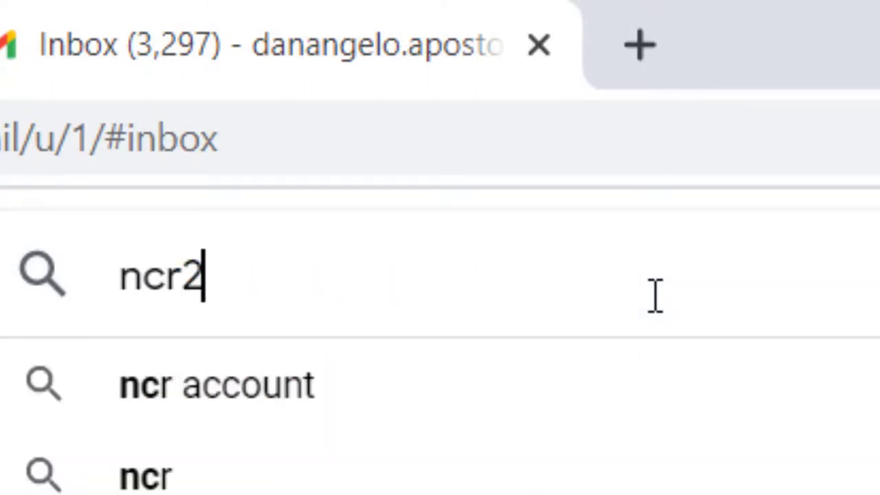
key("Enter")
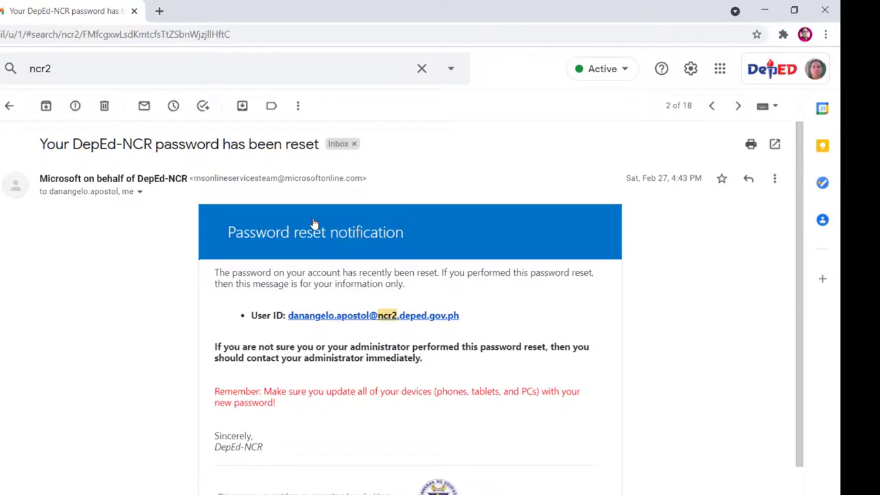
mouse_move(324, 461)
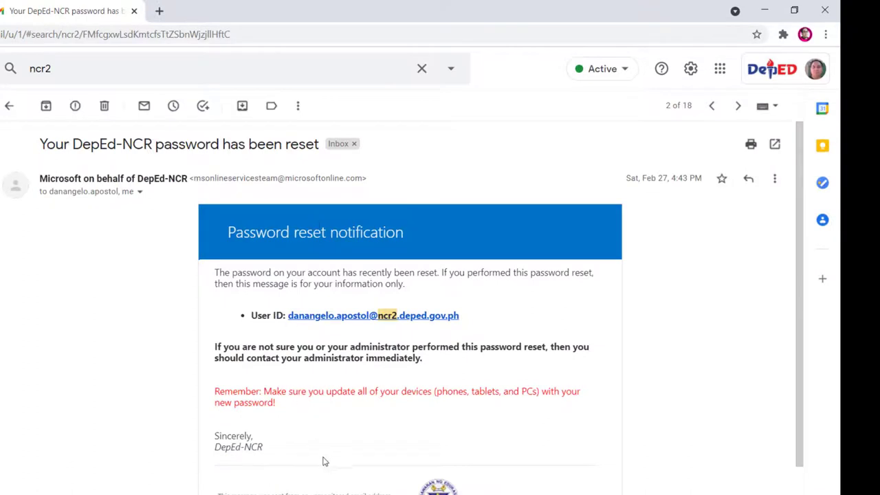
mouse_move(82, 245)
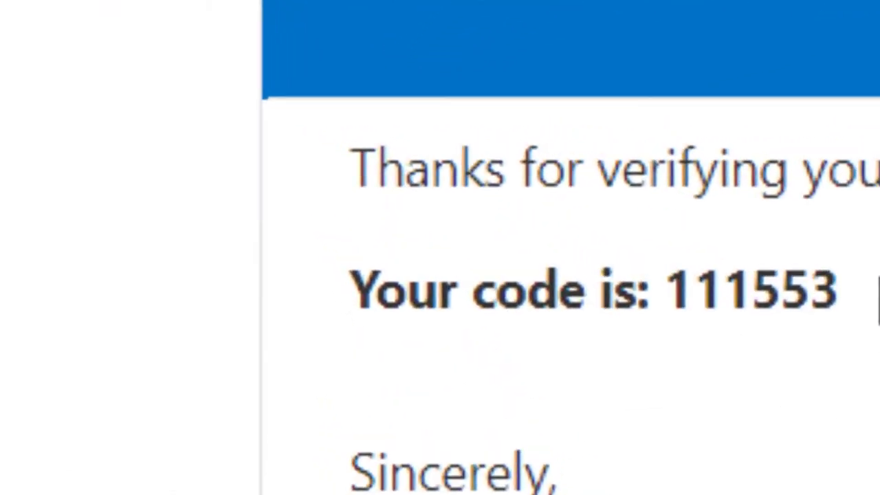
mouse_move(698, 368)
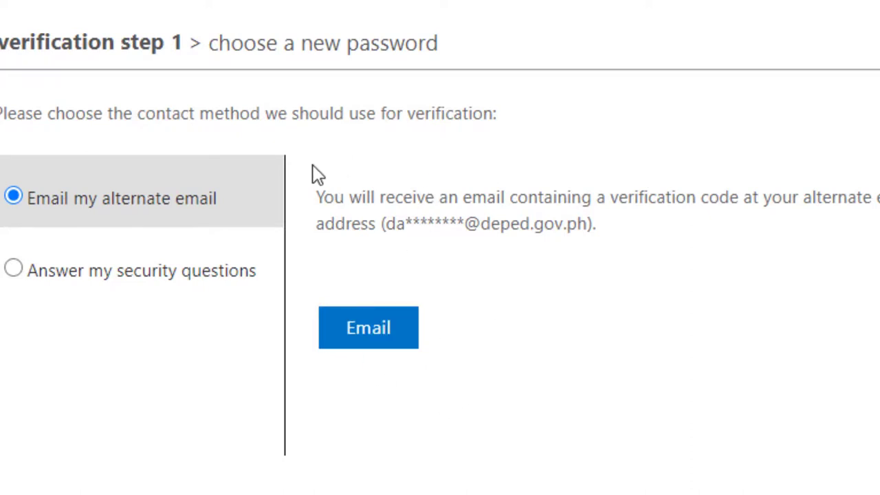
mouse_move(629, 260)
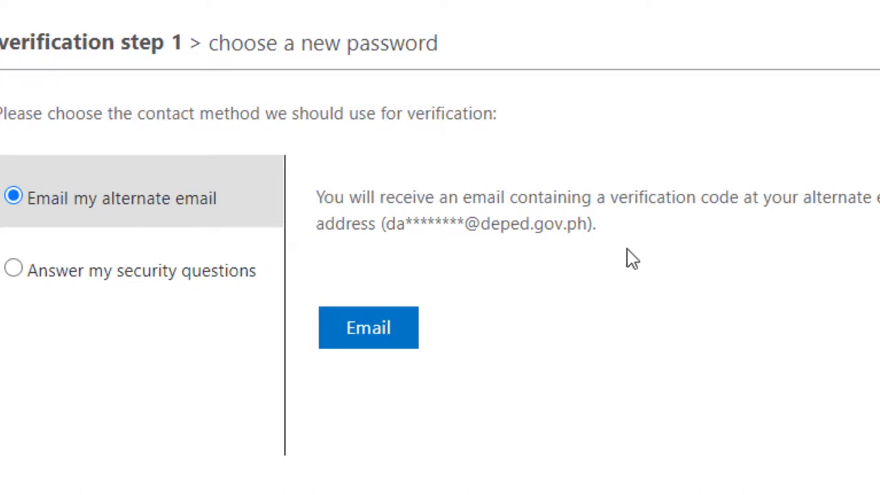
mouse_move(418, 254)
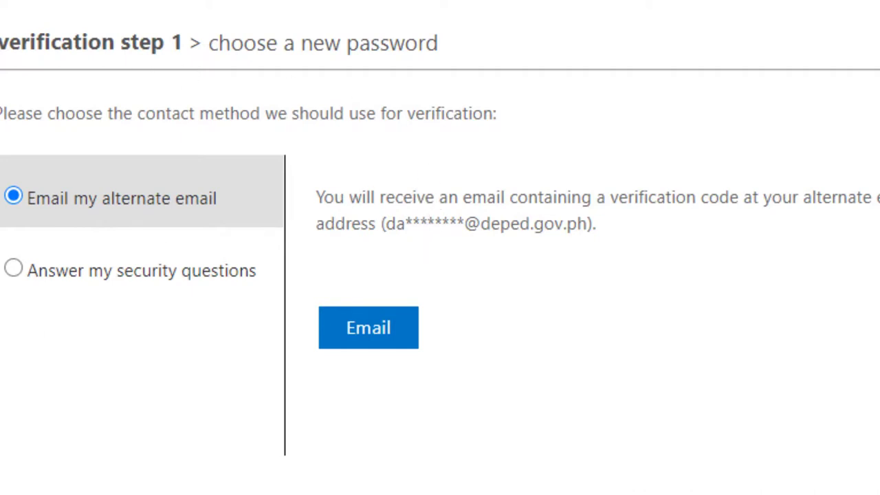
mouse_move(457, 403)
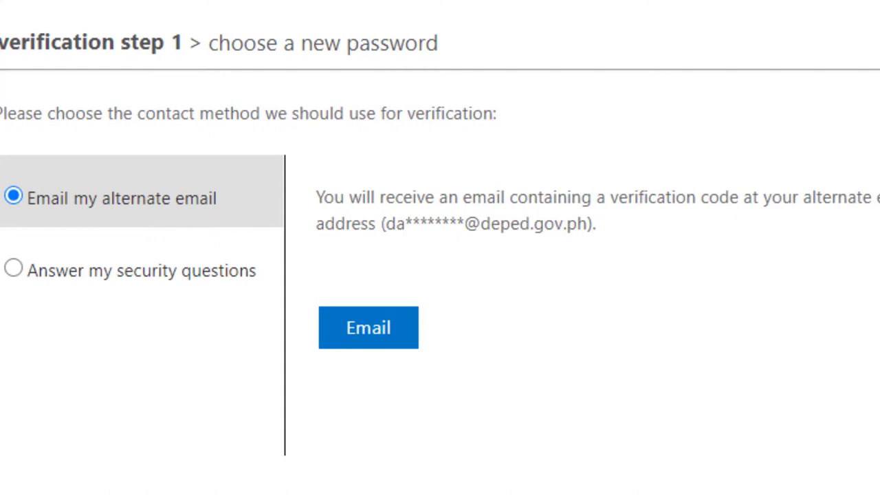
mouse_move(680, 173)
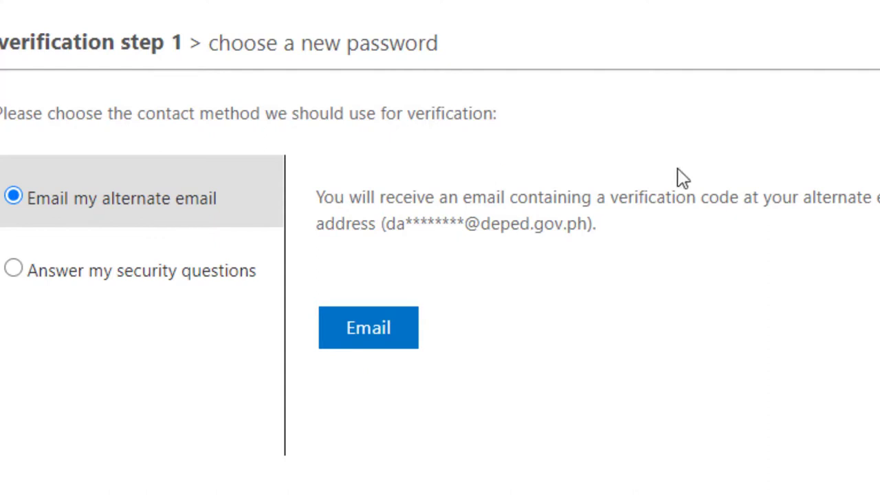
mouse_move(685, 223)
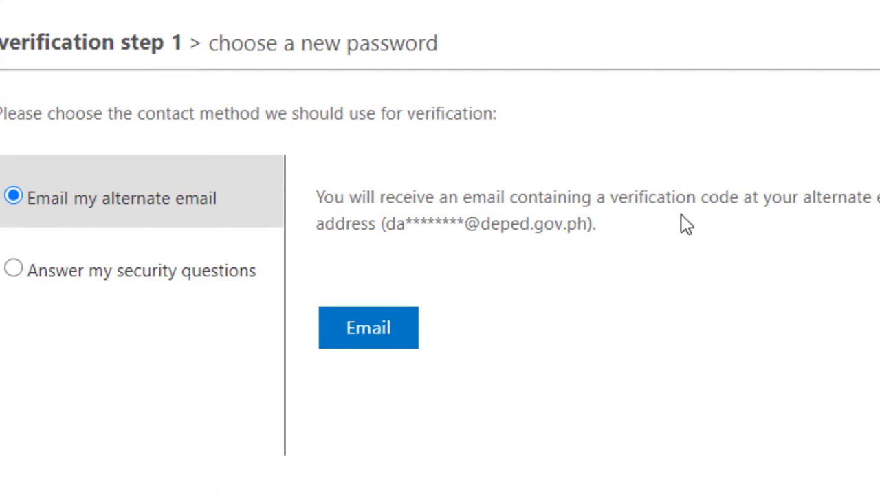